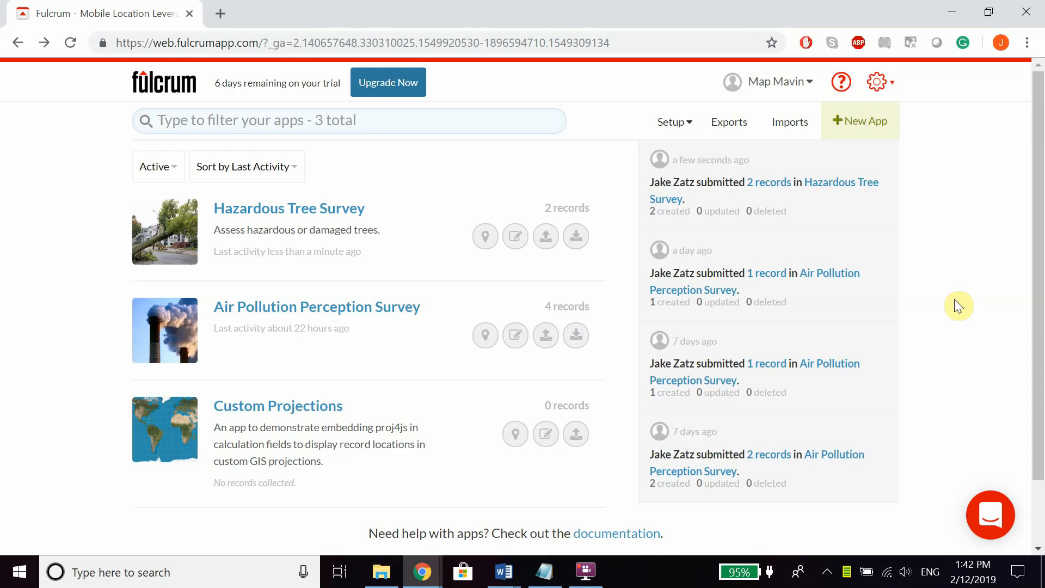
mouse_move(345, 213)
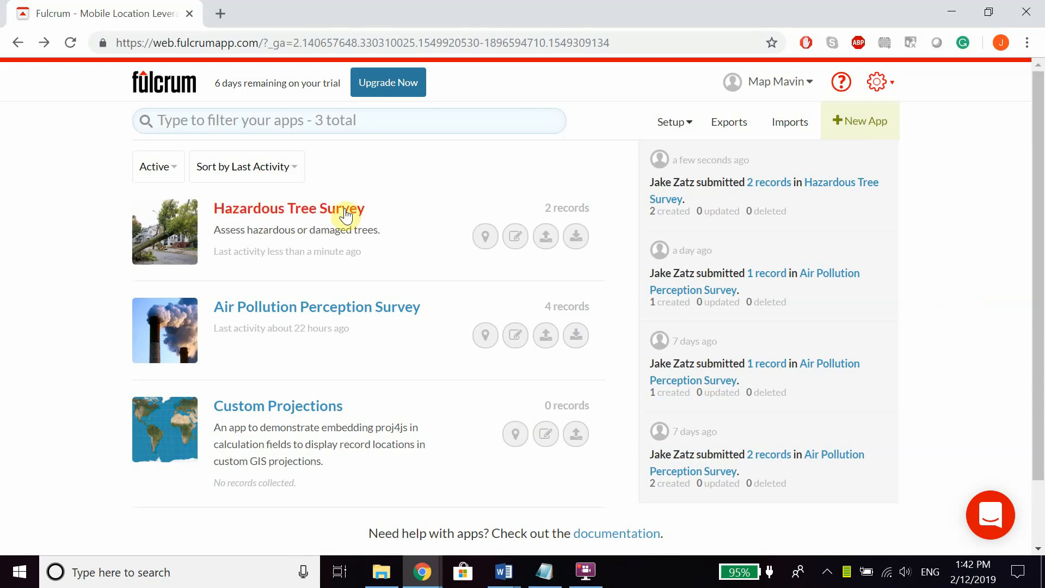
mouse_move(571, 209)
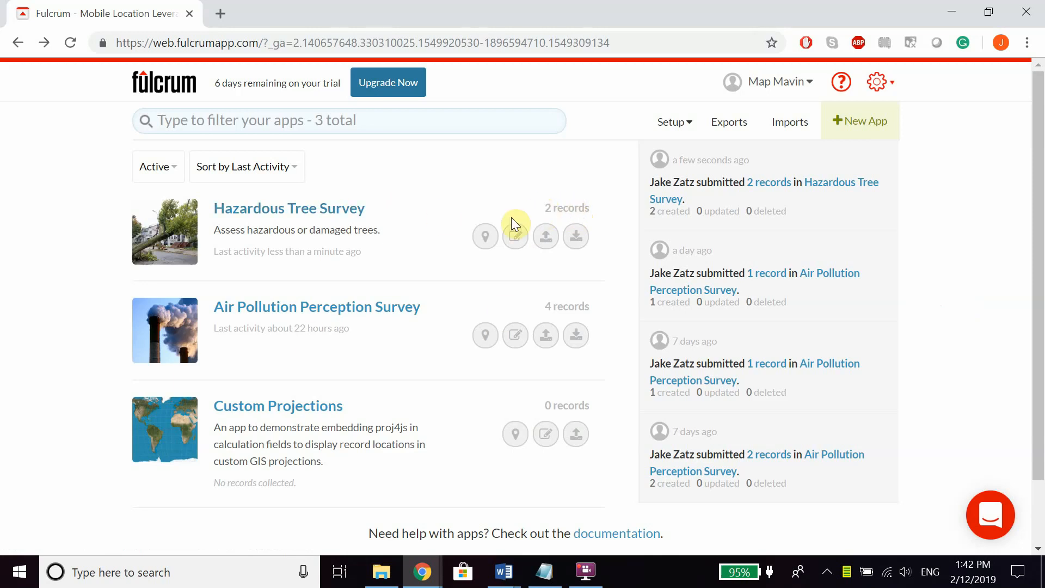
mouse_move(373, 199)
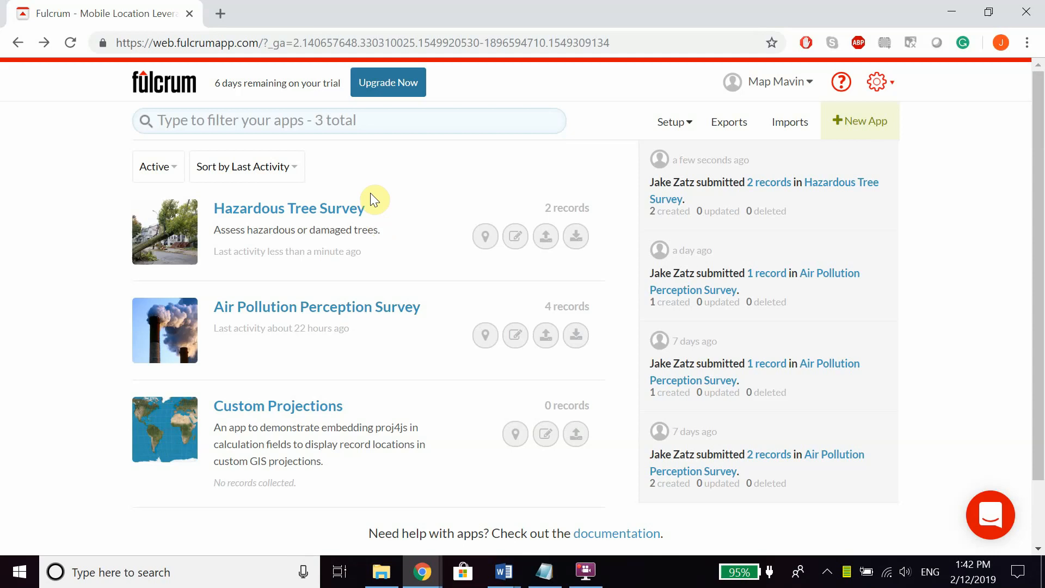
mouse_move(443, 214)
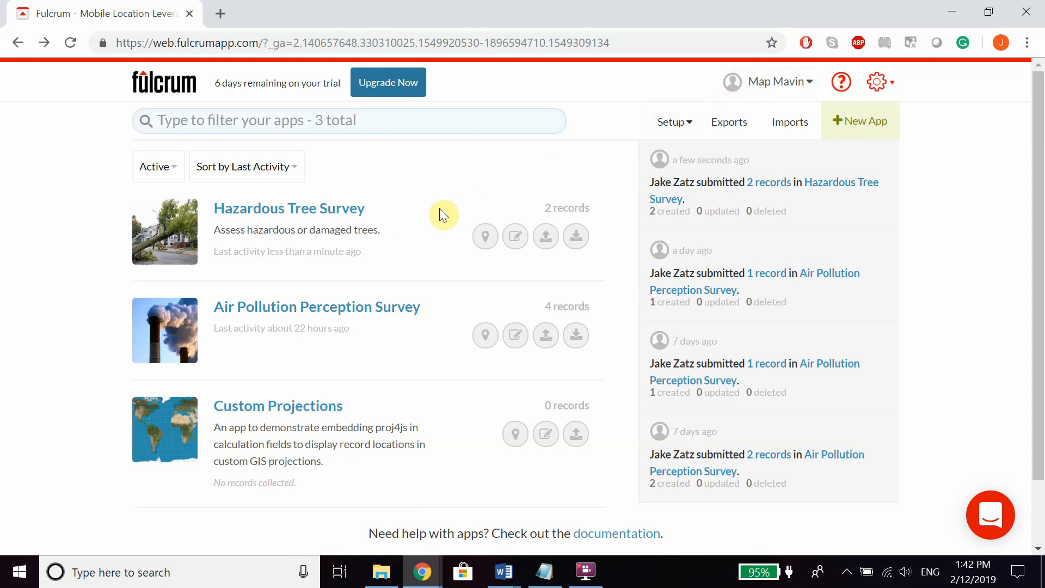
mouse_move(300, 414)
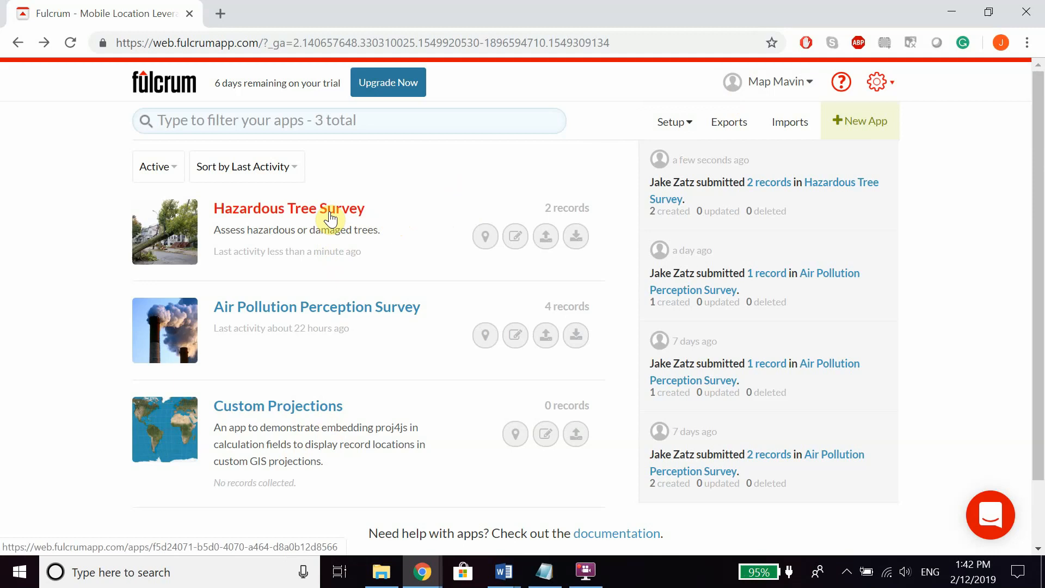
Open the Hazardous Tree Survey app from the Fulcrum apps dashboard.
click(289, 208)
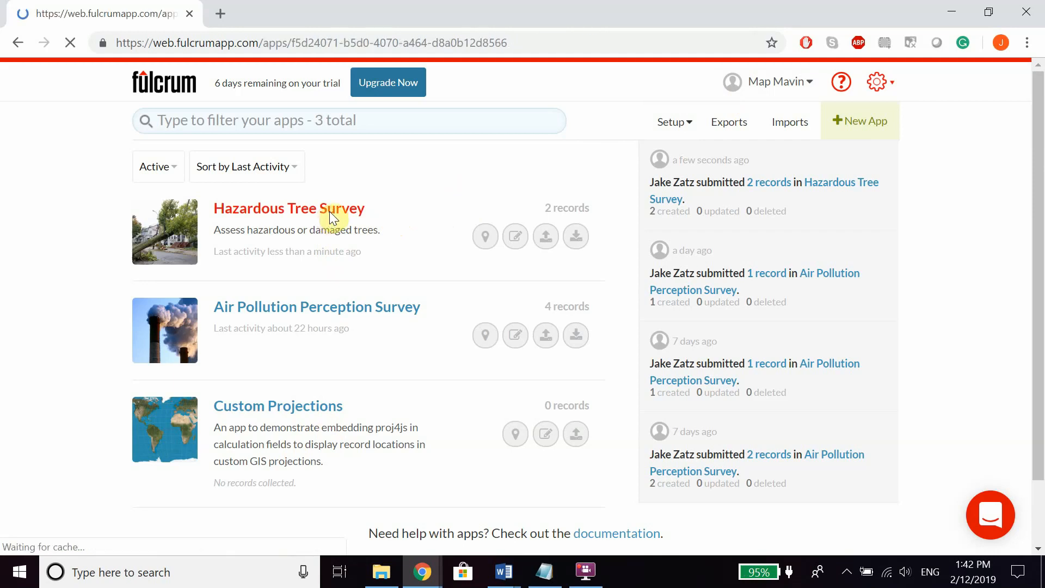
Open the '2 records' data dashboard for the Hazardous Tree Survey.
click(289, 208)
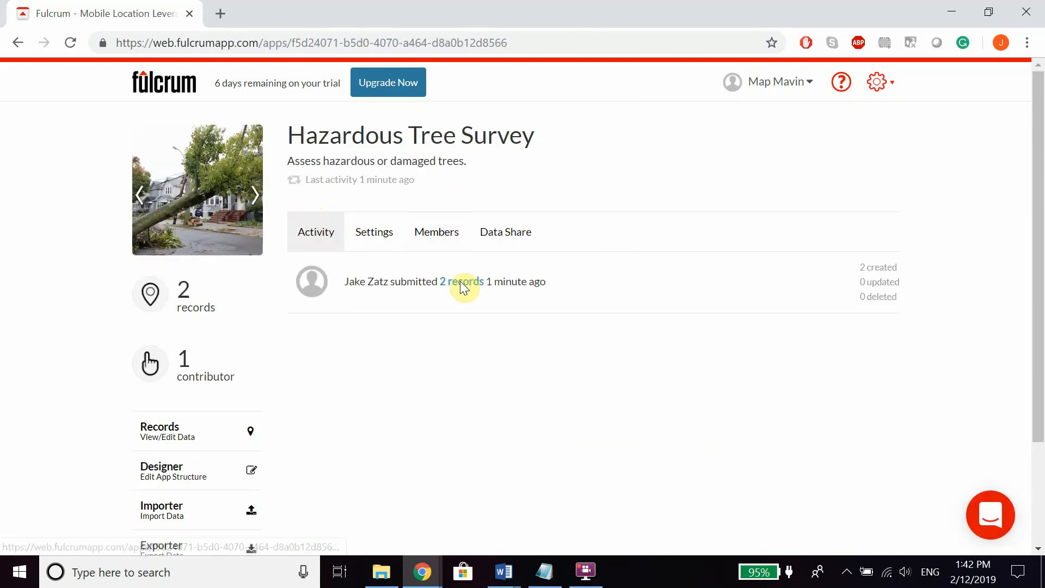
click(462, 282)
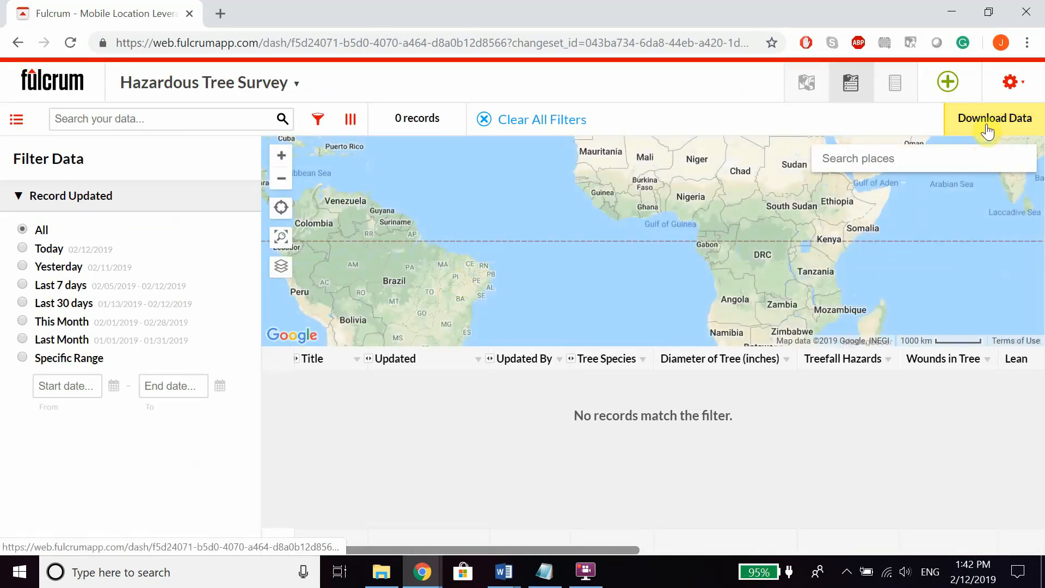
mouse_move(56, 188)
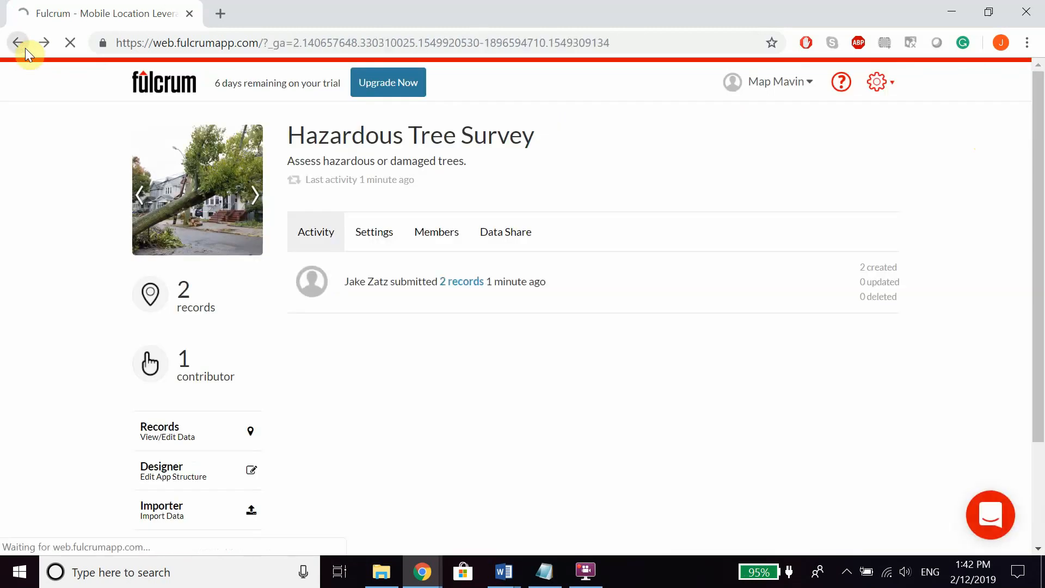
Open the Exporter for Hazardous Tree Survey from the apps list and choose CSV (.csv) format.
click(18, 42)
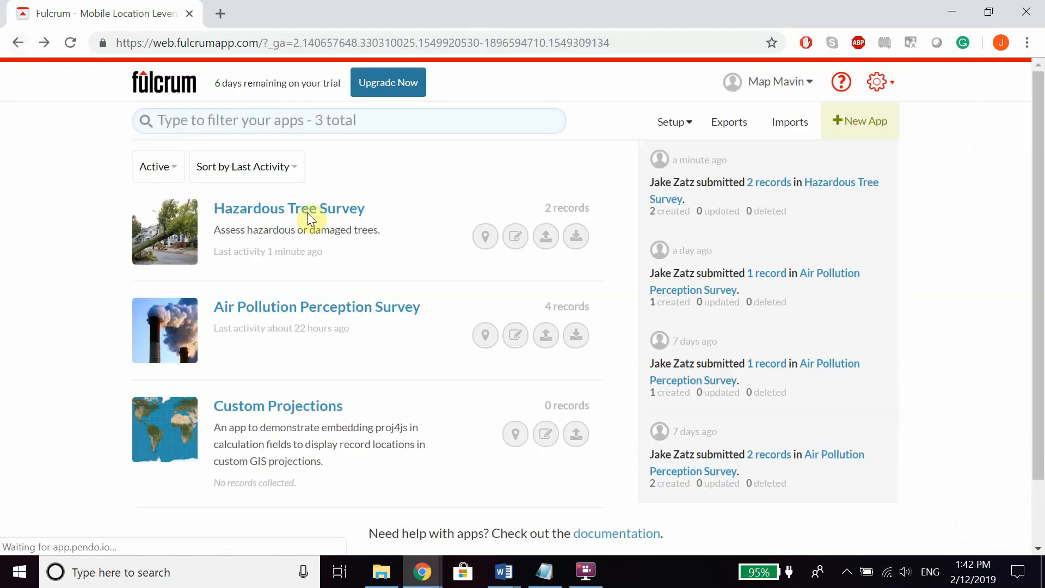
mouse_move(575, 235)
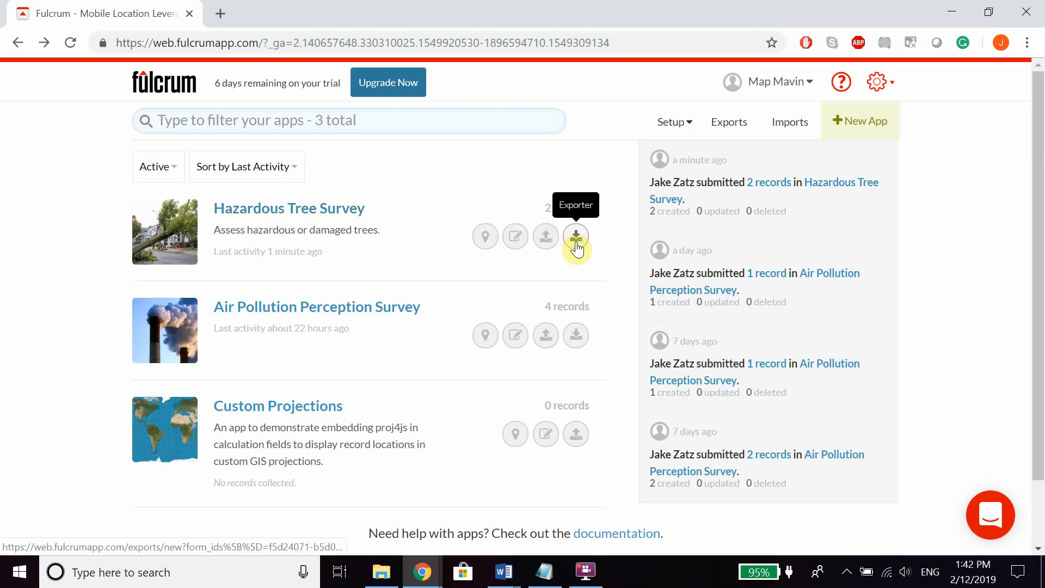
click(575, 235)
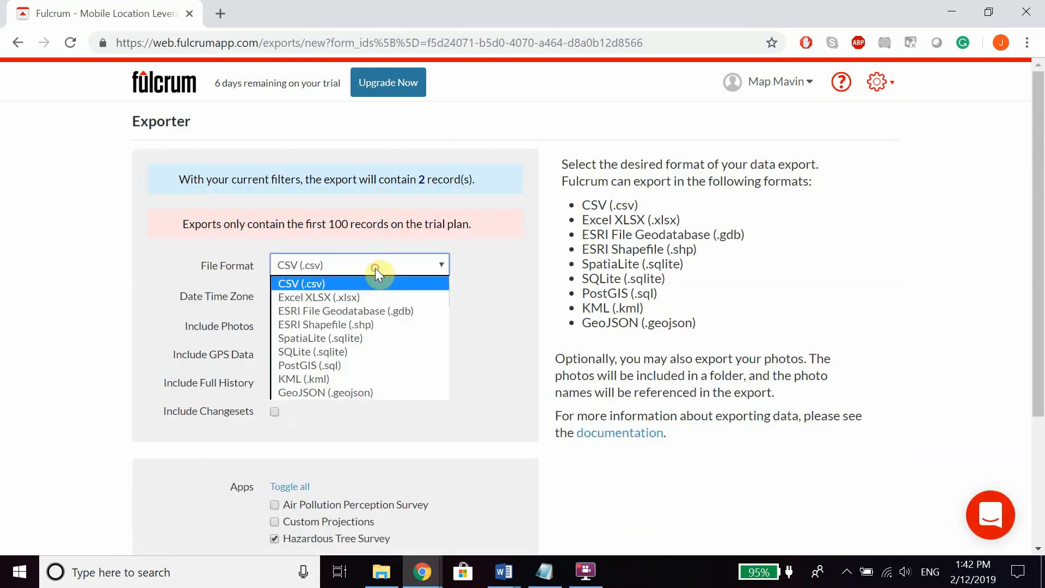
click(301, 283)
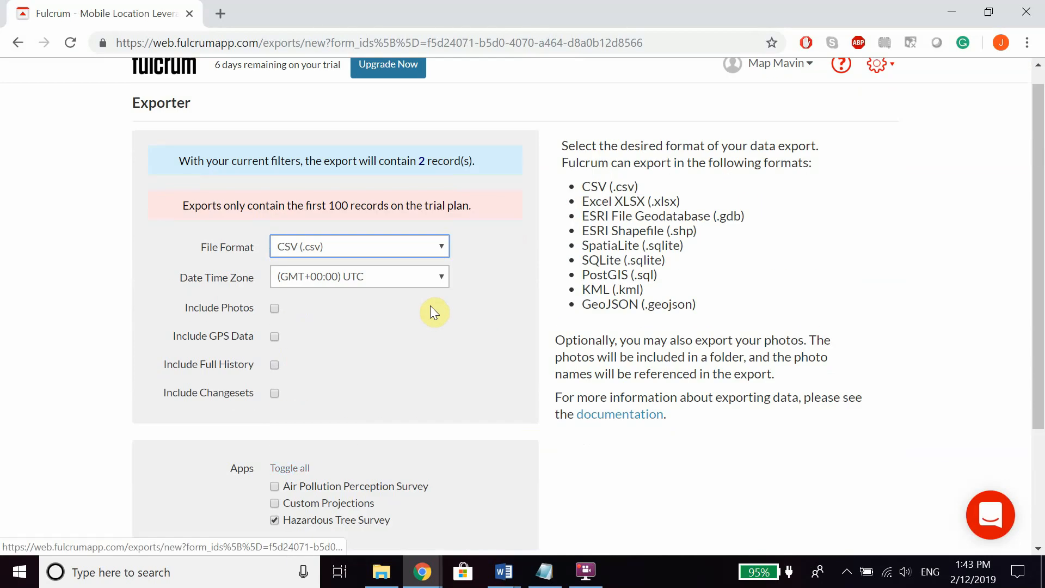
scroll(up, 3)
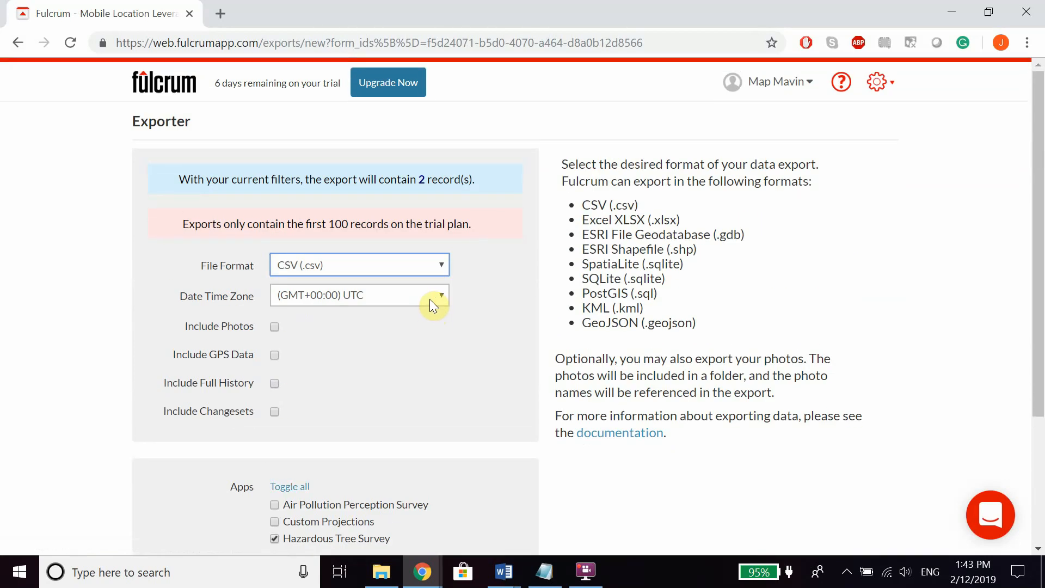